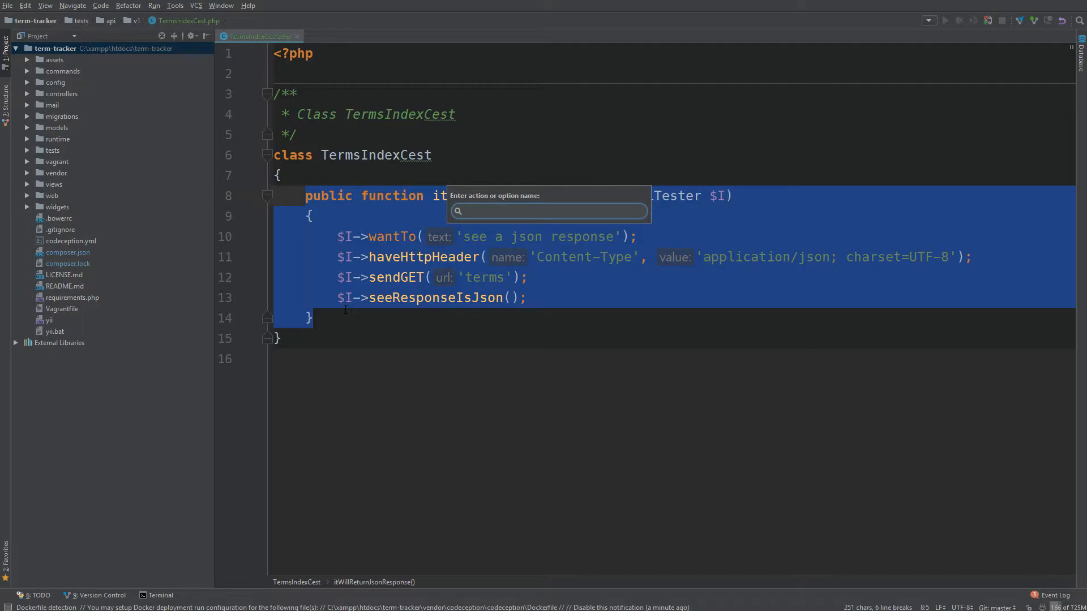
- Run the 'Save as Live Template' action on the selected test method
{"action": "type", "text": "s"}
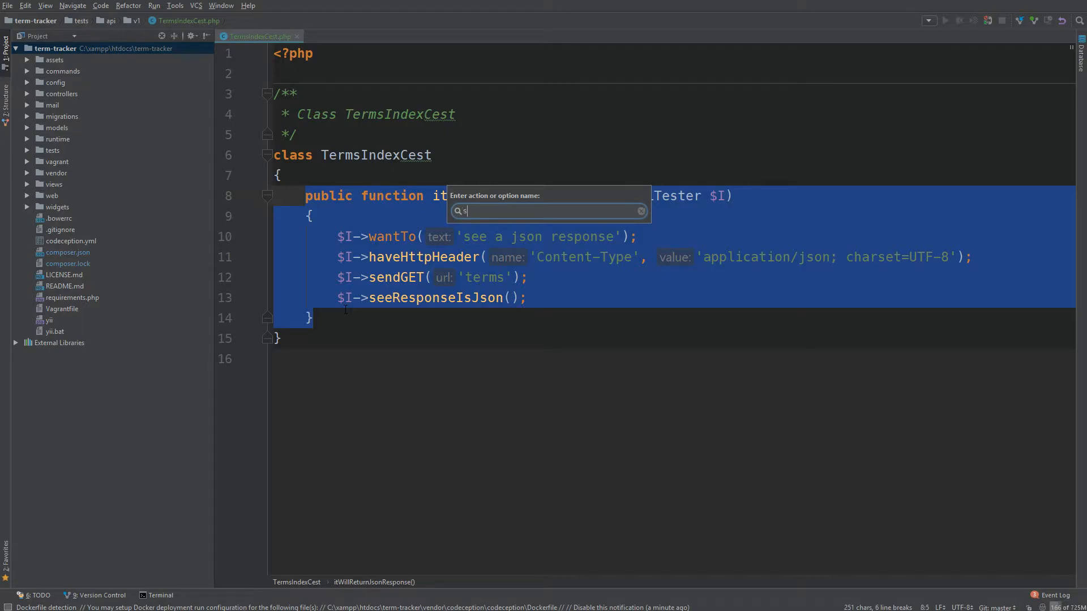
{"action": "type", "text": "ave as live"}
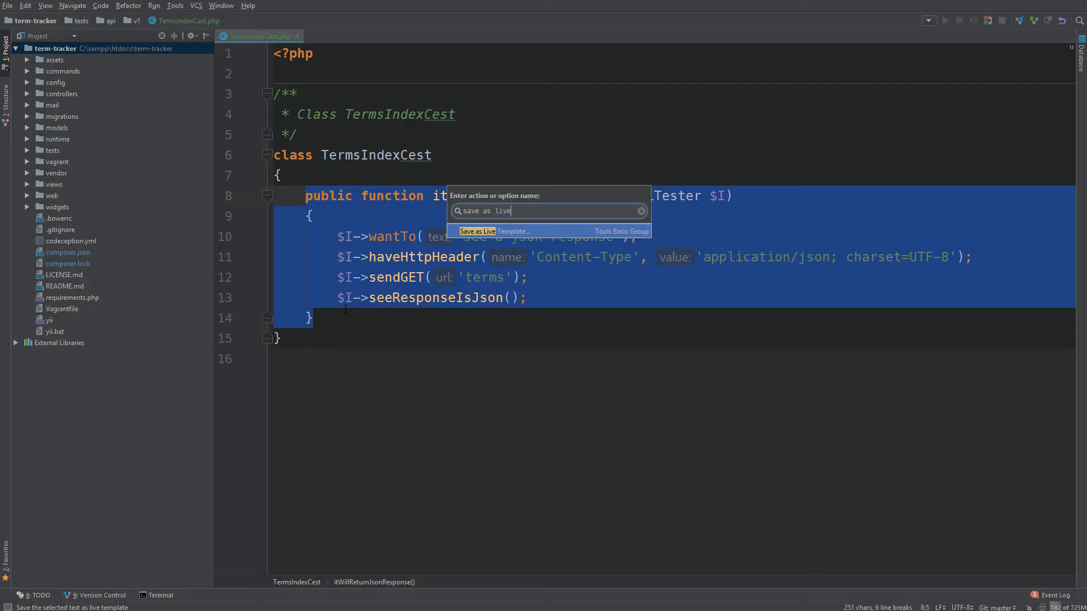
{"action": "left_click", "coordinate": [493, 231]}
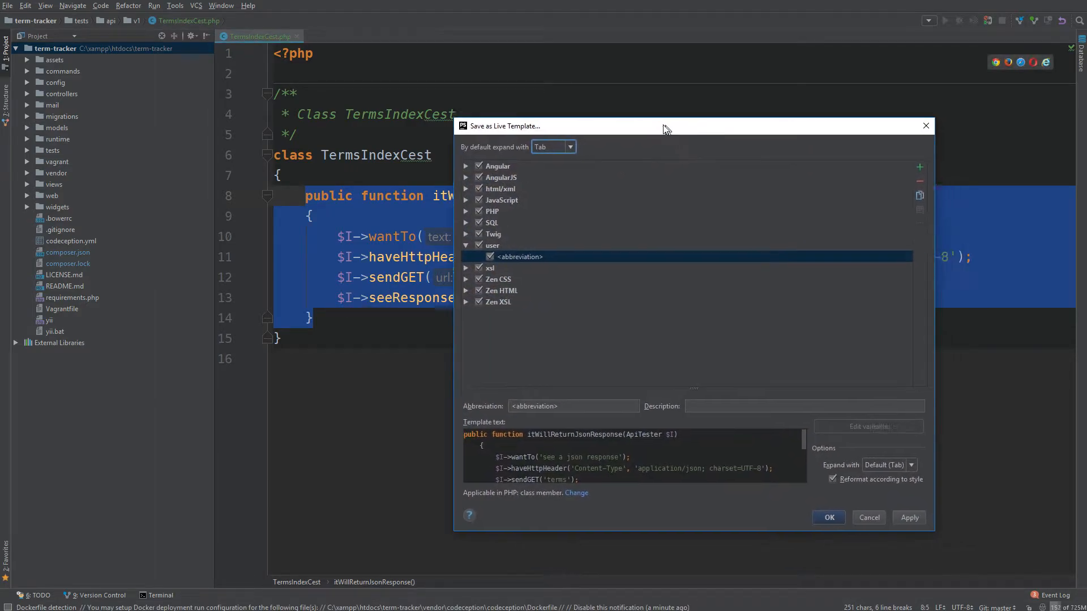
- Name the template 'testendpoint' with description 'A new test for an endpoint'
{"action": "left_click_drag", "start_coordinate": [665, 125], "coordinate": [597, 78]}
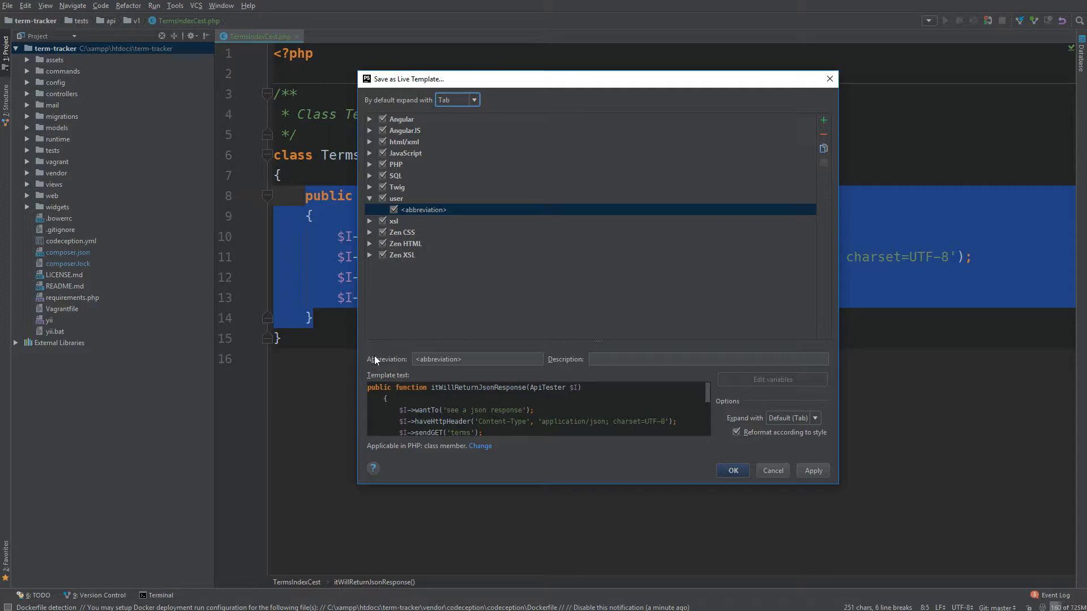
{"action": "left_click", "coordinate": [476, 359]}
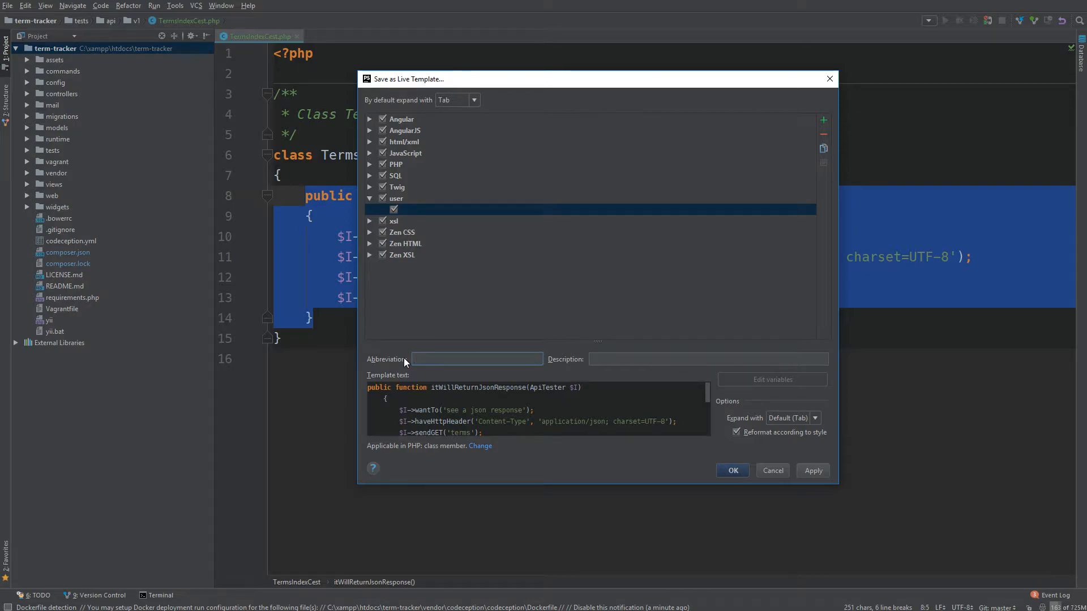
{"action": "type", "text": "tes"}
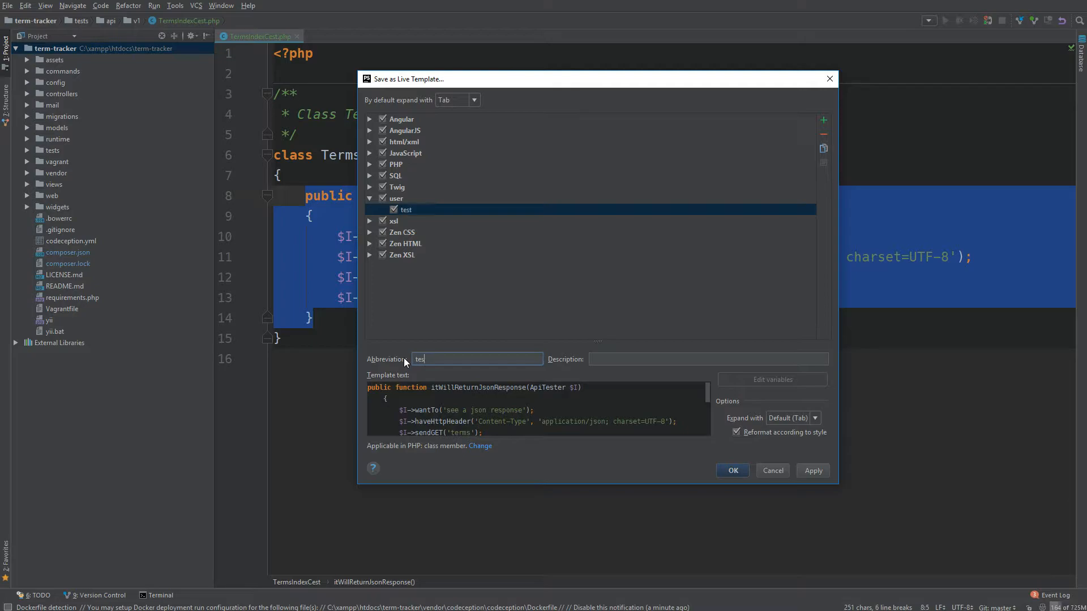
{"action": "type", "text": "endpoint"}
{"action": "left_click", "coordinate": [708, 359]}
{"action": "type", "text": "A new test for an e"}
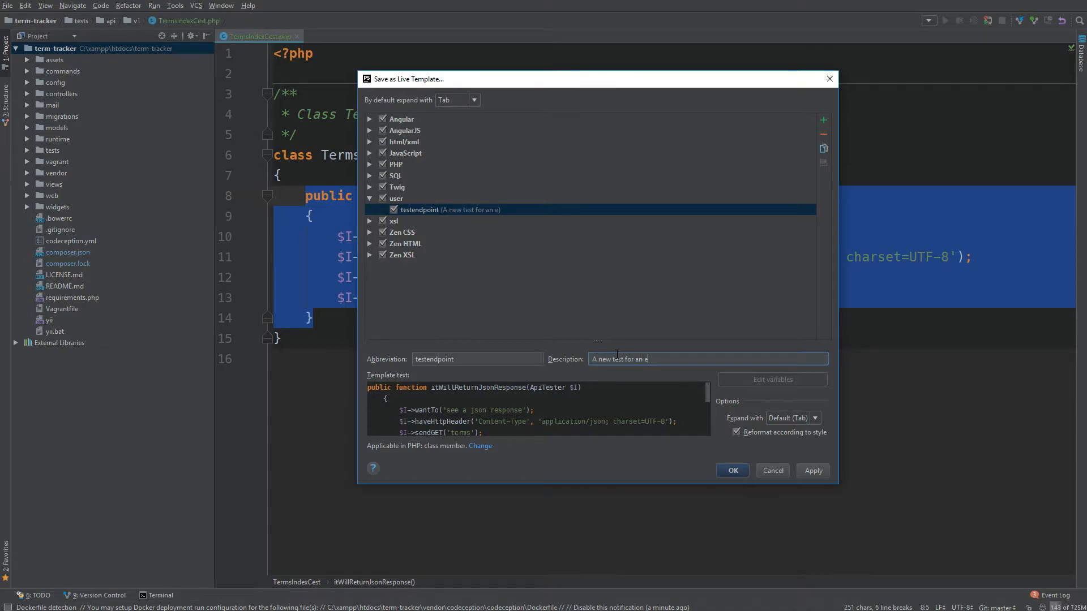
{"action": "type", "text": "ndpoint"}
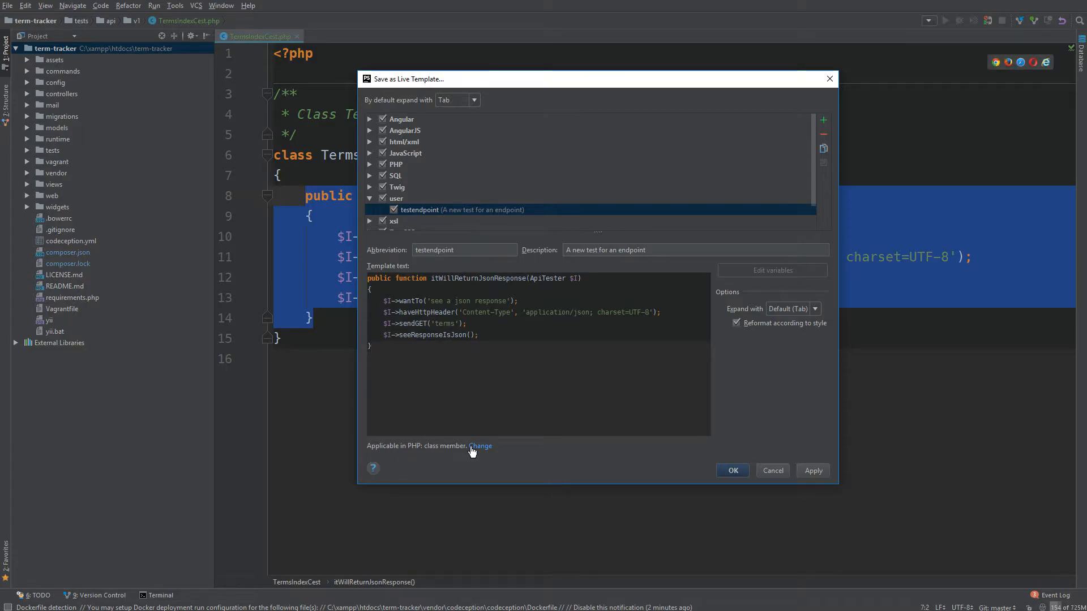
- Make the template applicable in every PHP context
{"action": "left_click", "coordinate": [479, 446]}
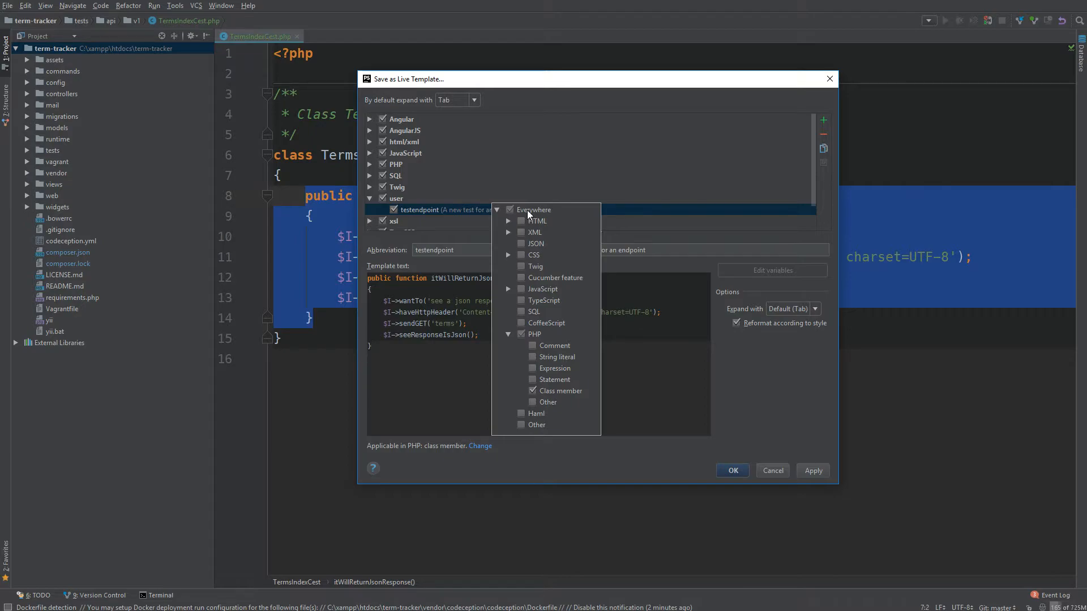
{"action": "left_click", "coordinate": [521, 333]}
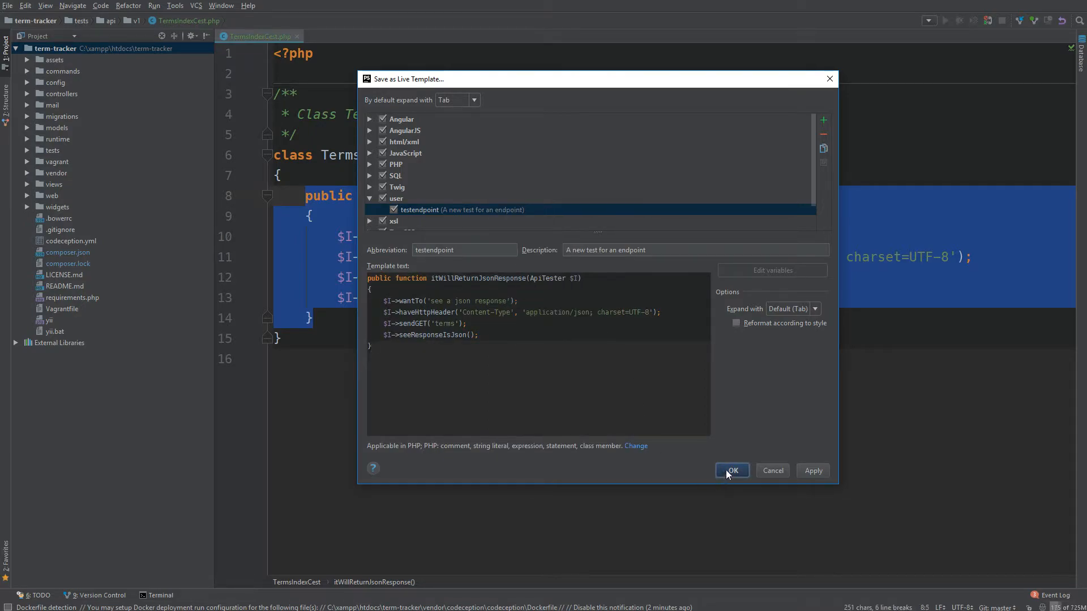
- Save the template and expand it into a trial second test method
{"action": "left_click", "coordinate": [731, 471]}
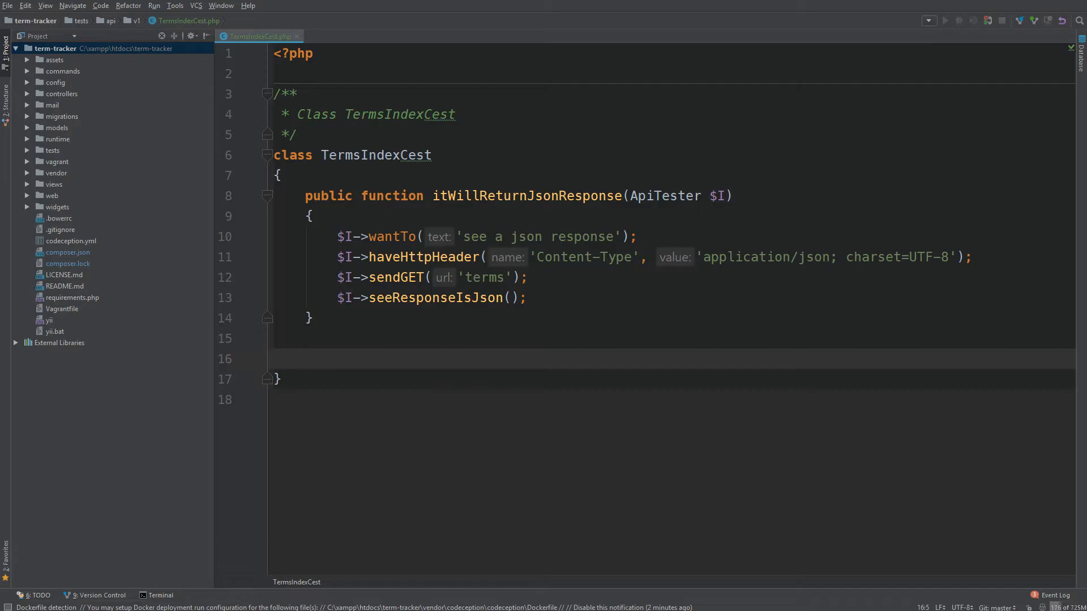
{"action": "type", "text": "test"}
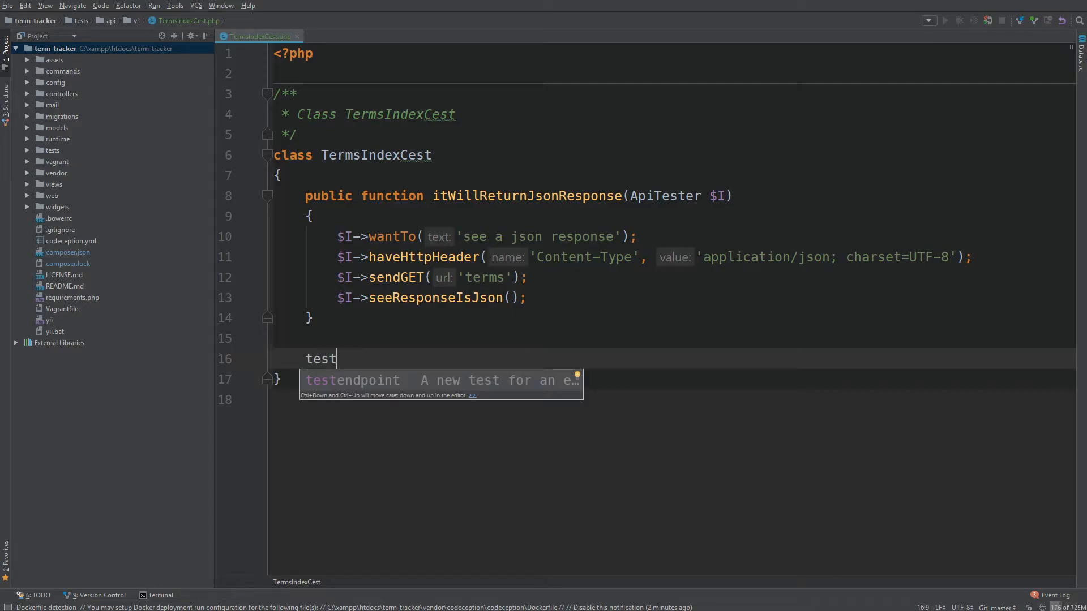
{"action": "key", "text": "Escape"}
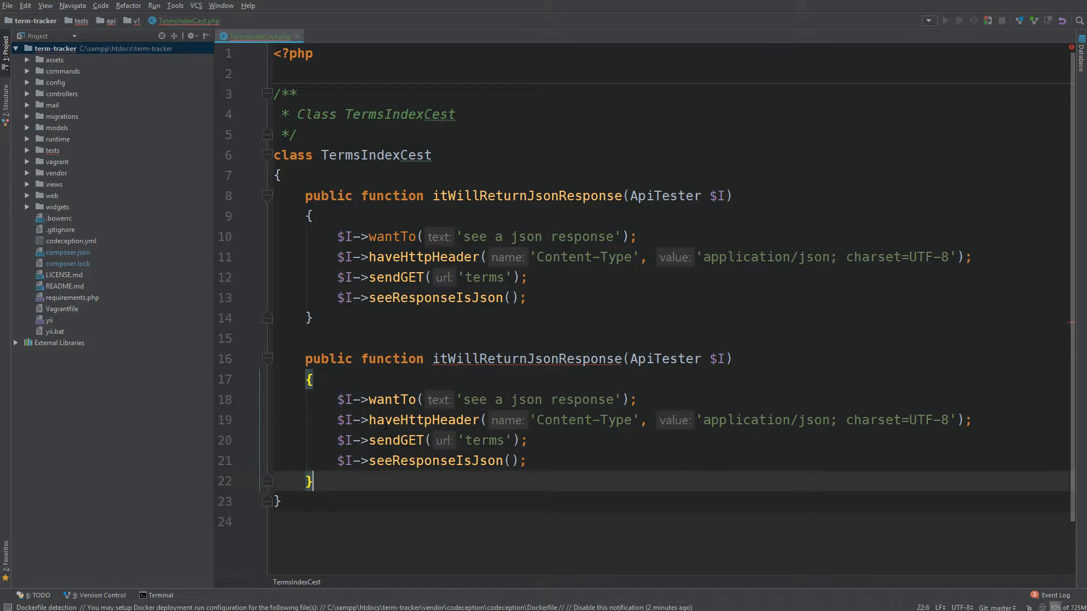
- Rename the trial method to 'fdsfds', then delete that method again
{"action": "double_click", "coordinate": [525, 359]}
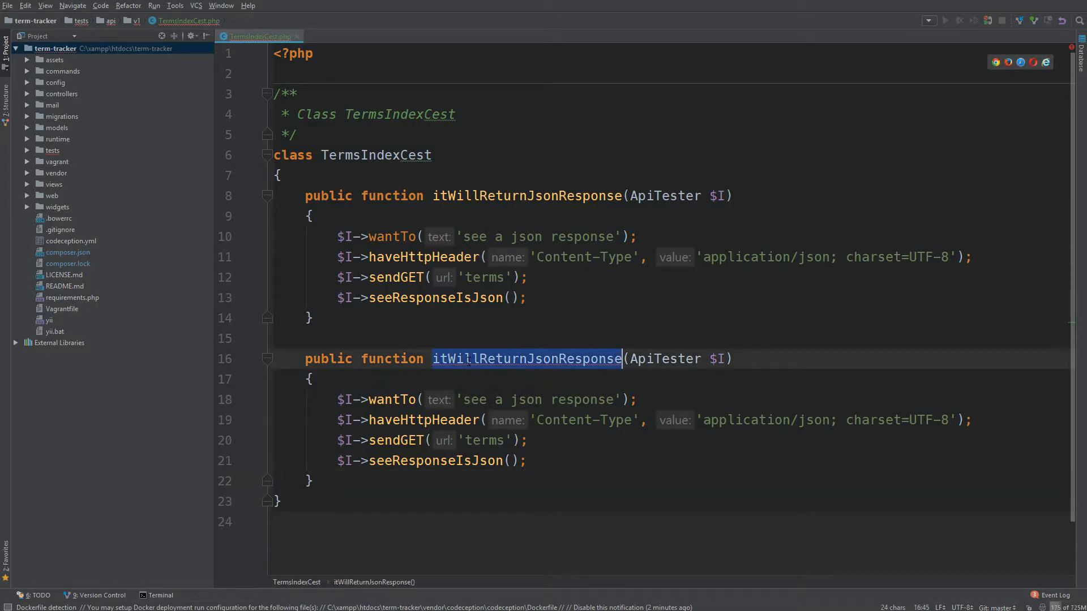
{"action": "type", "text": "fdsfds"}
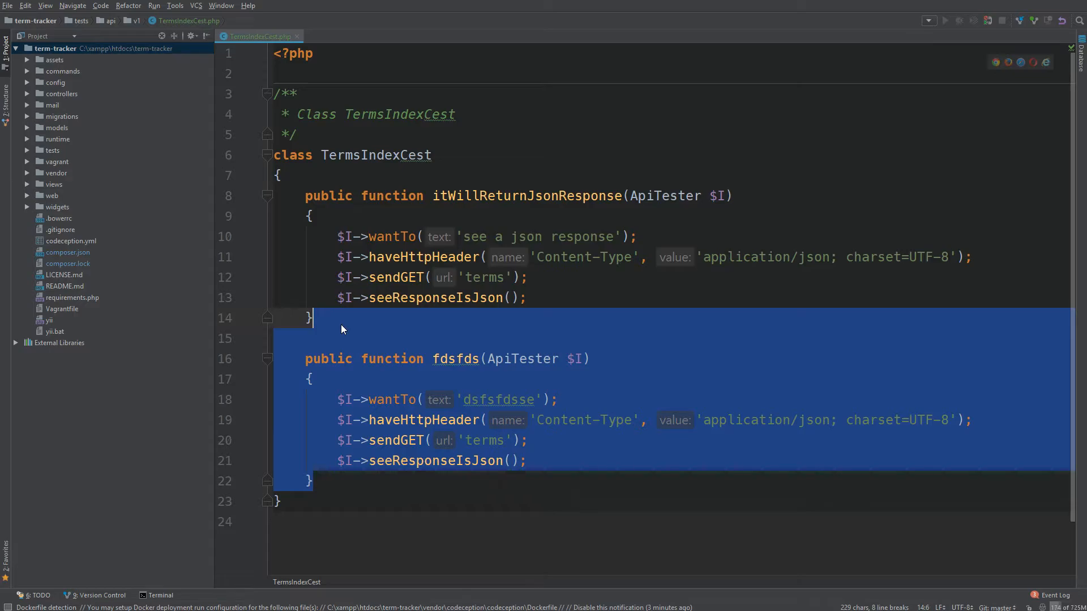
{"action": "key", "text": "Delete"}
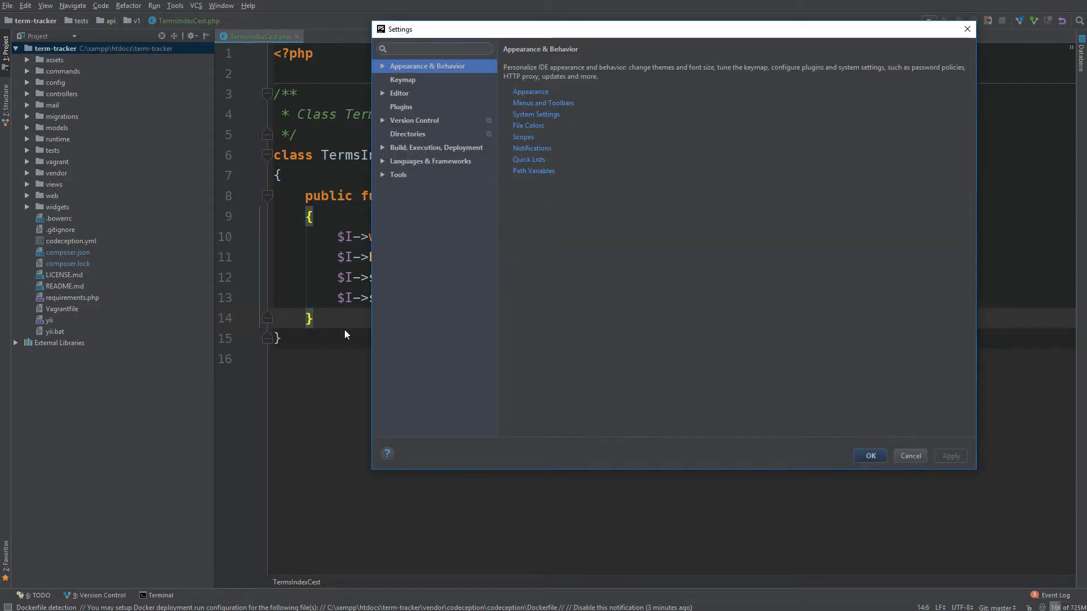
- Locate the testendpoint template under Editor > Live Templates > user in Settings
{"action": "left_click", "coordinate": [435, 49]}
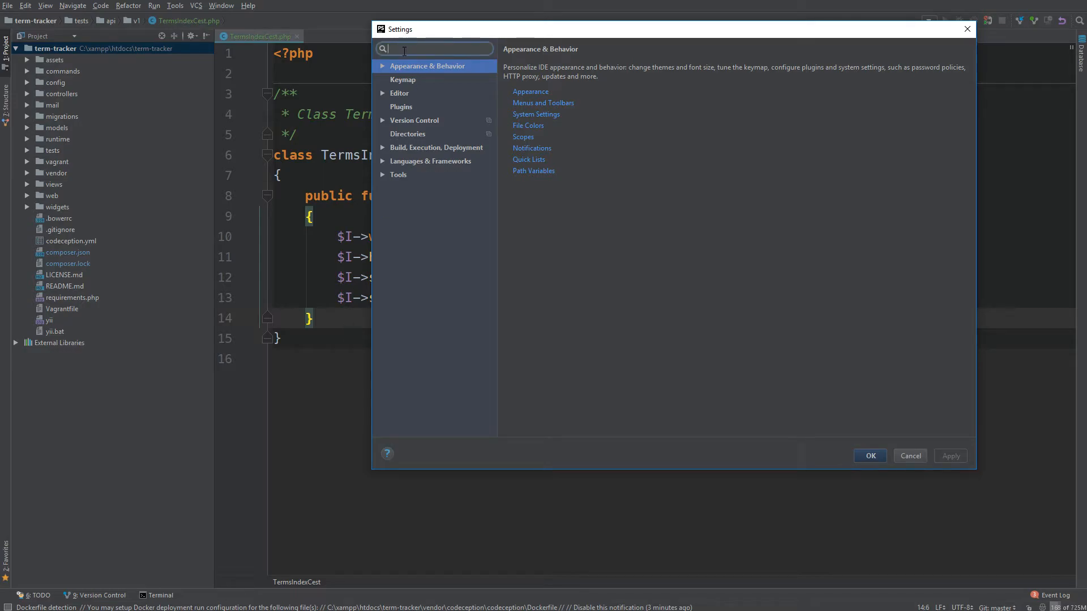
{"action": "type", "text": "live template"}
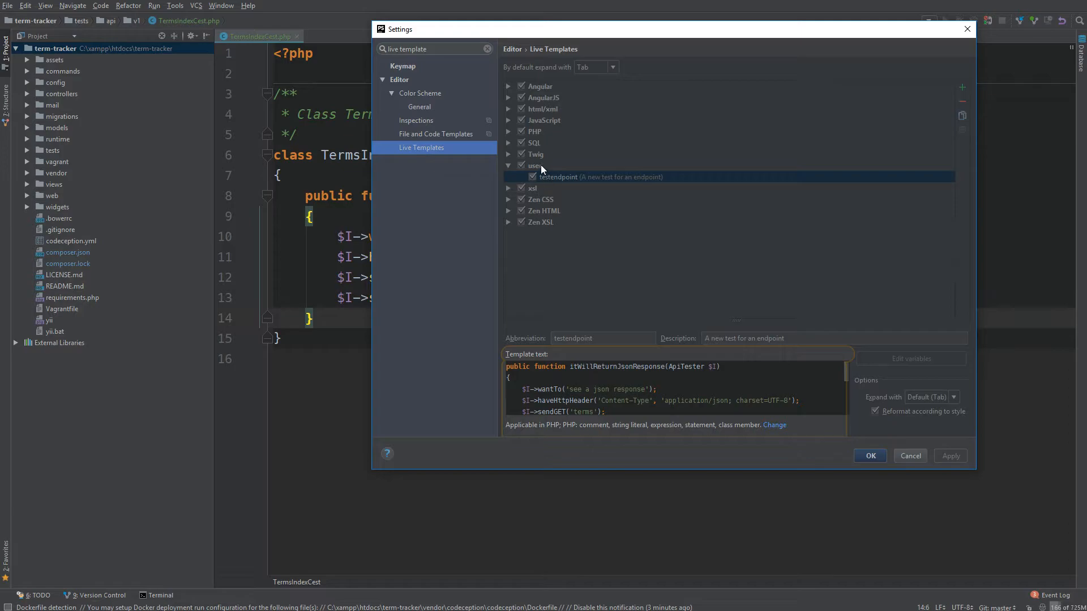
{"action": "left_click", "coordinate": [535, 166]}
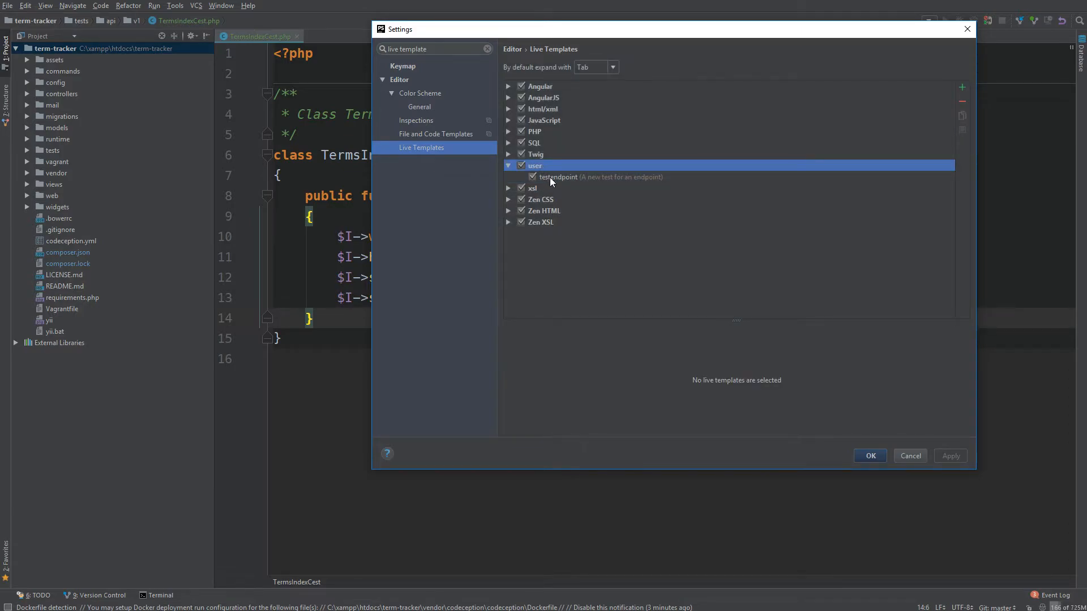
{"action": "left_click", "coordinate": [558, 177]}
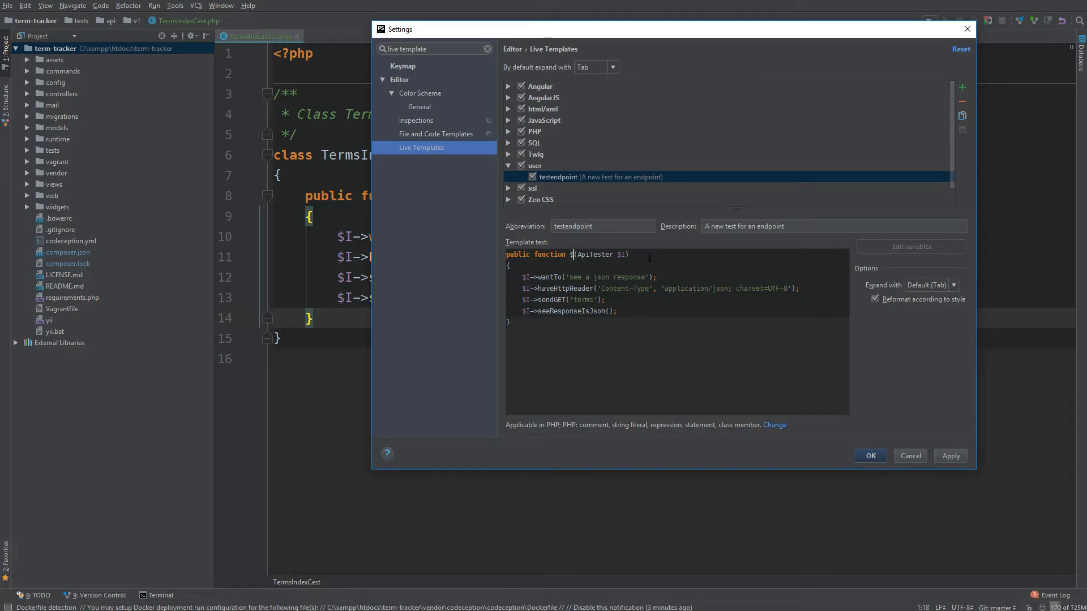
- Replace name, wantTo text and URL with $METHODNAME$, $DESCRIPTION$, $ENDPOINT$ and review the variables
{"action": "type", "text": "METHODNAME$"}
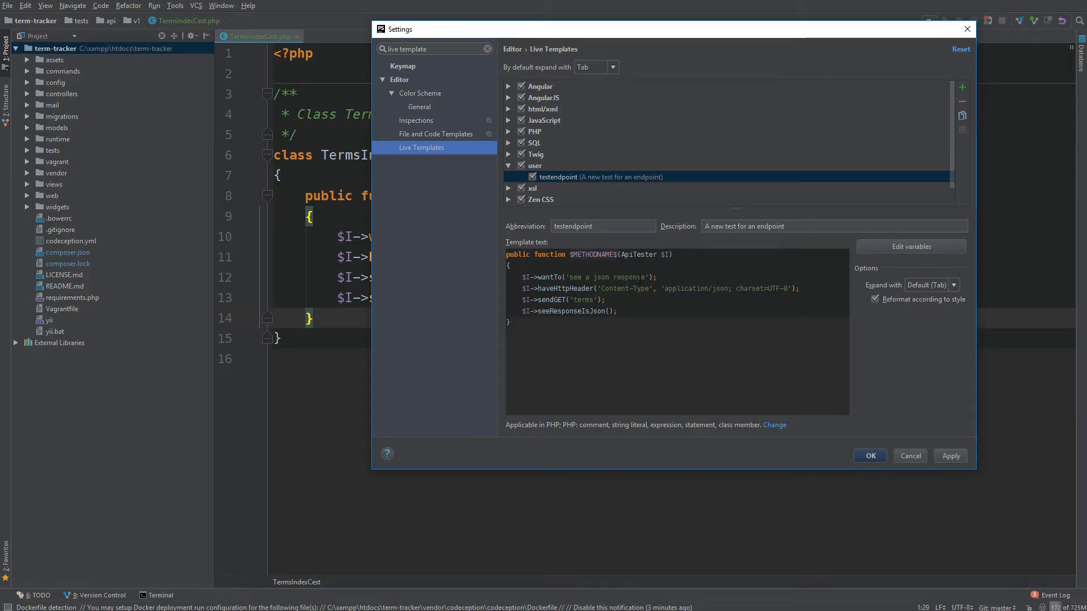
{"action": "double_click", "coordinate": [603, 278]}
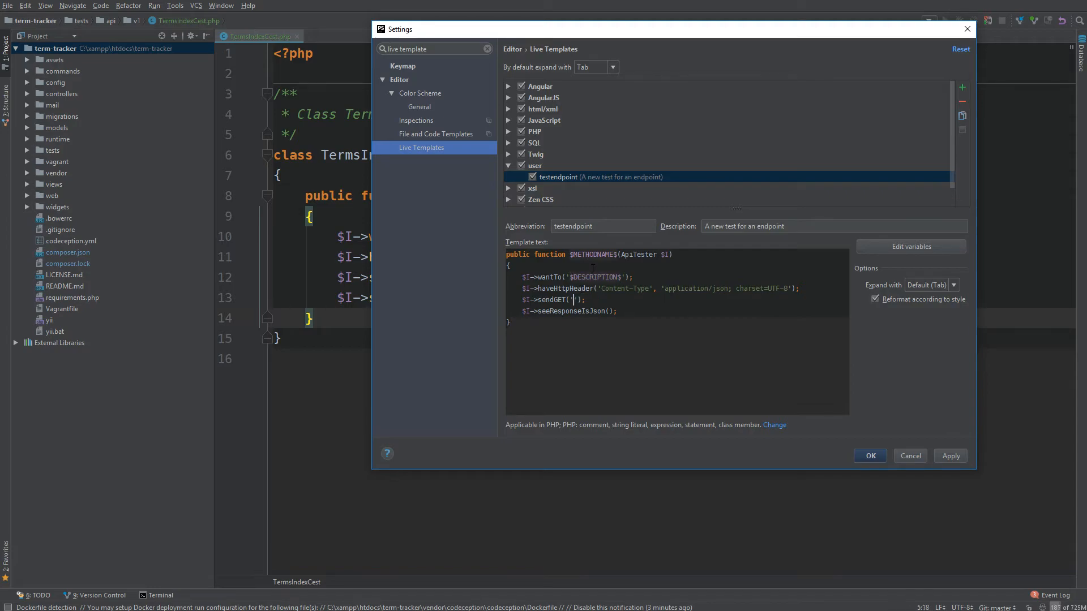
{"action": "type", "text": "$$"}
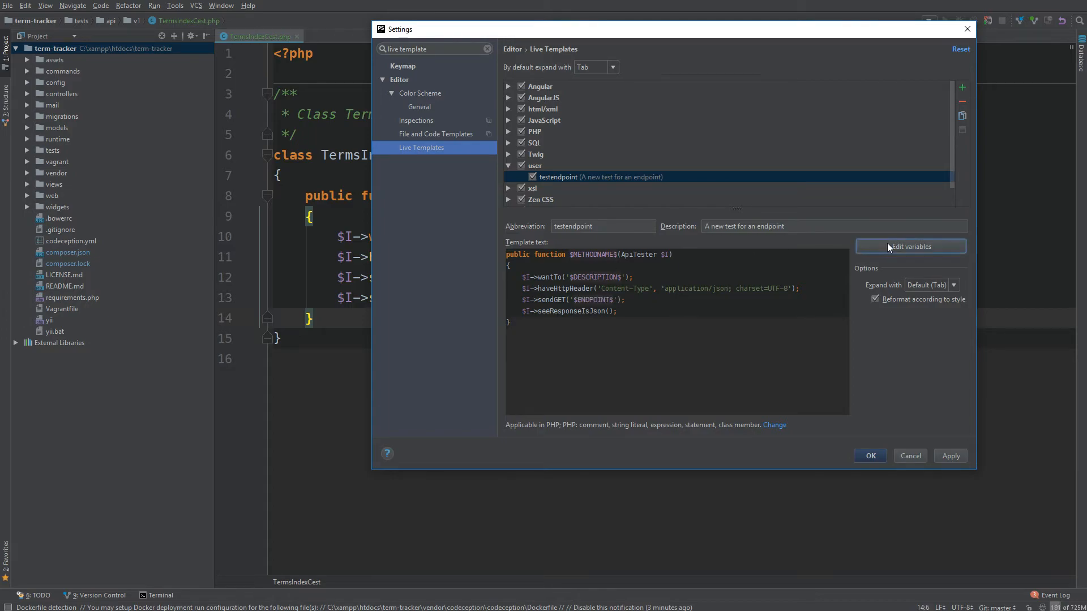
{"action": "left_click", "coordinate": [910, 246]}
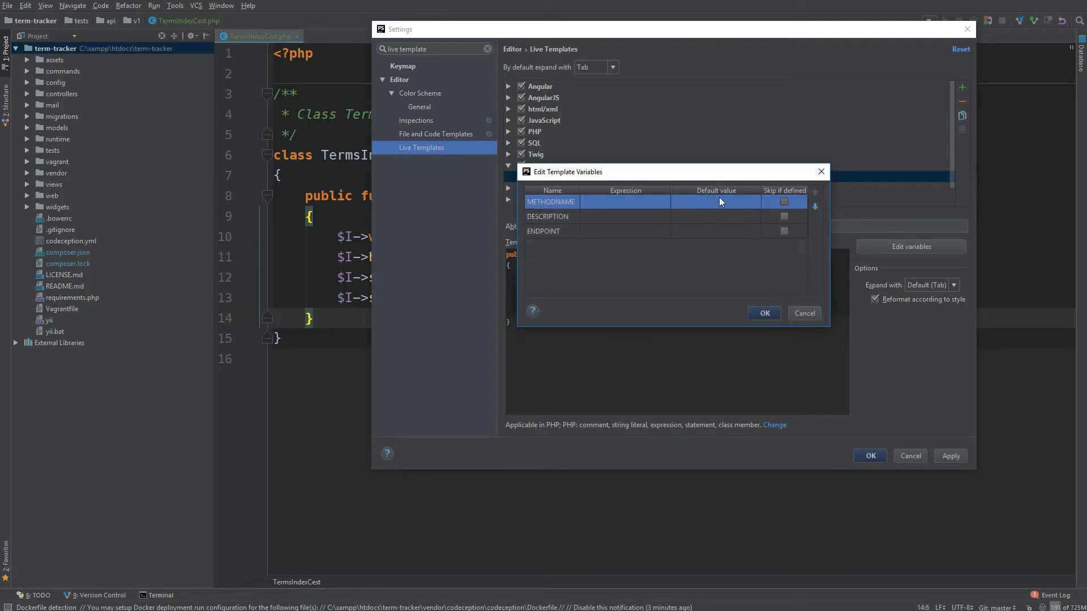
{"action": "mouse_move", "coordinate": [804, 314]}
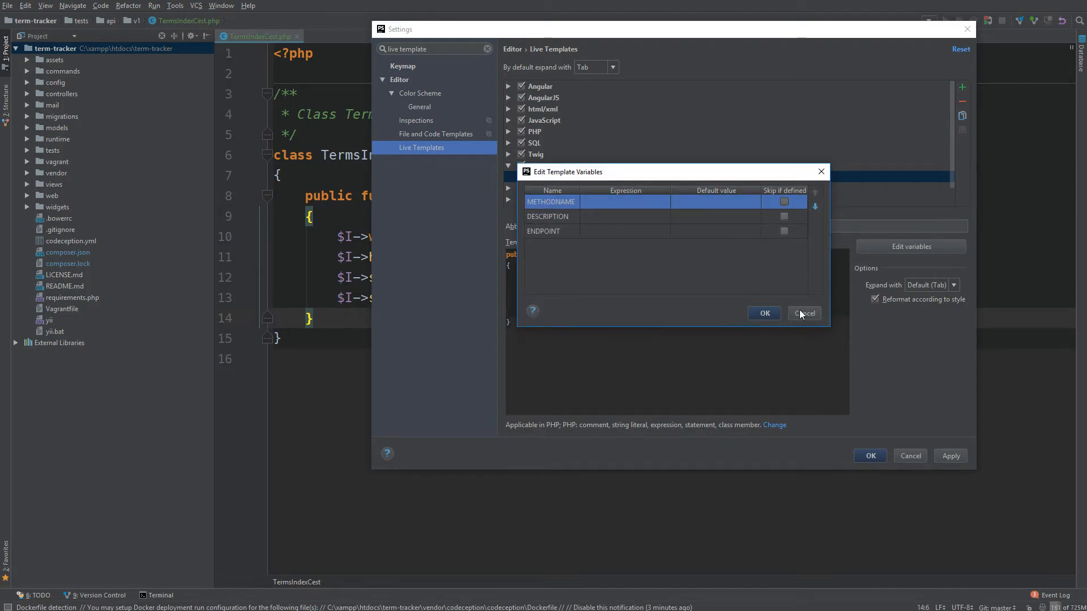
{"action": "left_click", "coordinate": [804, 314]}
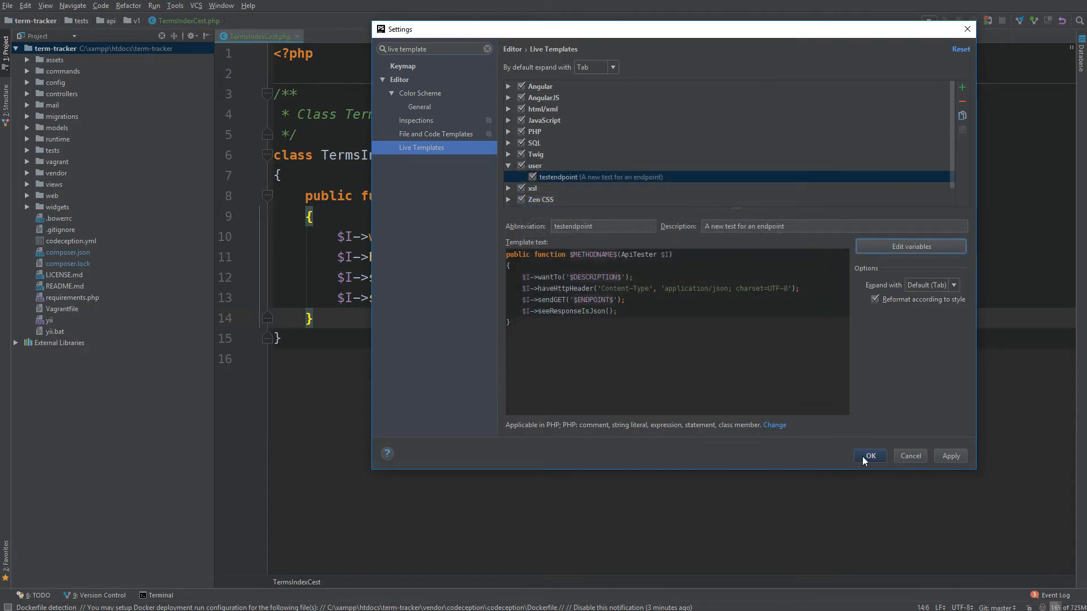
- Close settings and expand testendpoint into a new method named itWillReturnAllTerms
{"action": "left_click", "coordinate": [869, 457]}
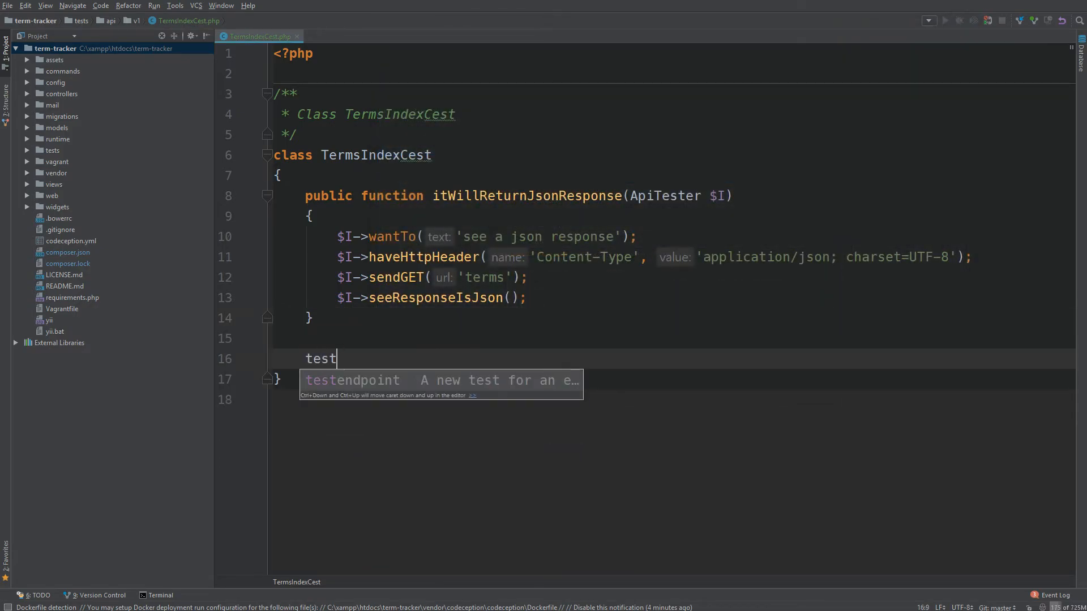
{"action": "key", "text": "Tab"}
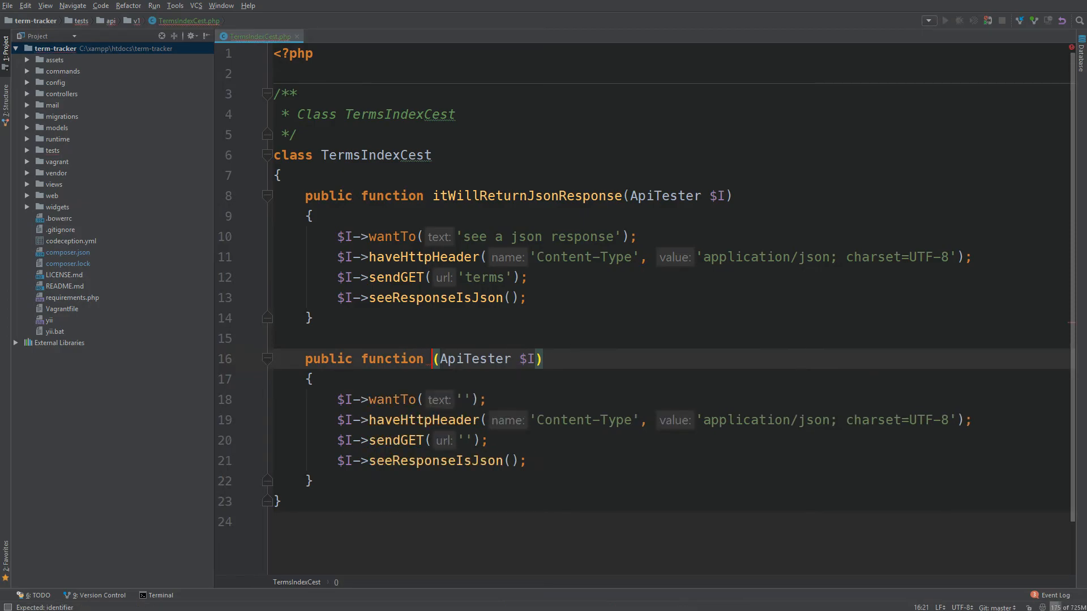
{"action": "type", "text": "itWil"}
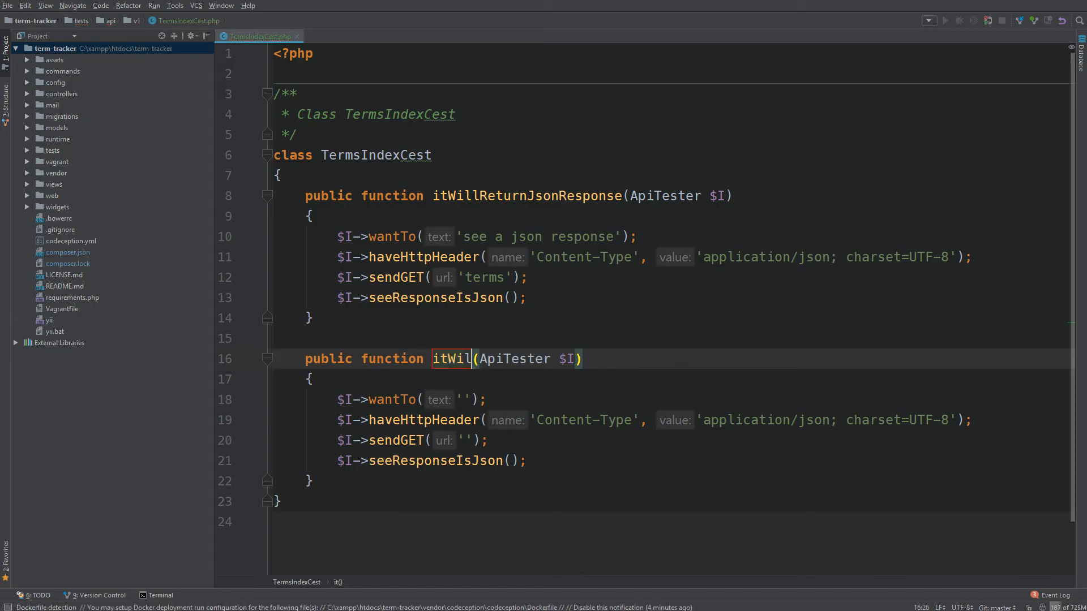
{"action": "type", "text": "lReturnAll"}
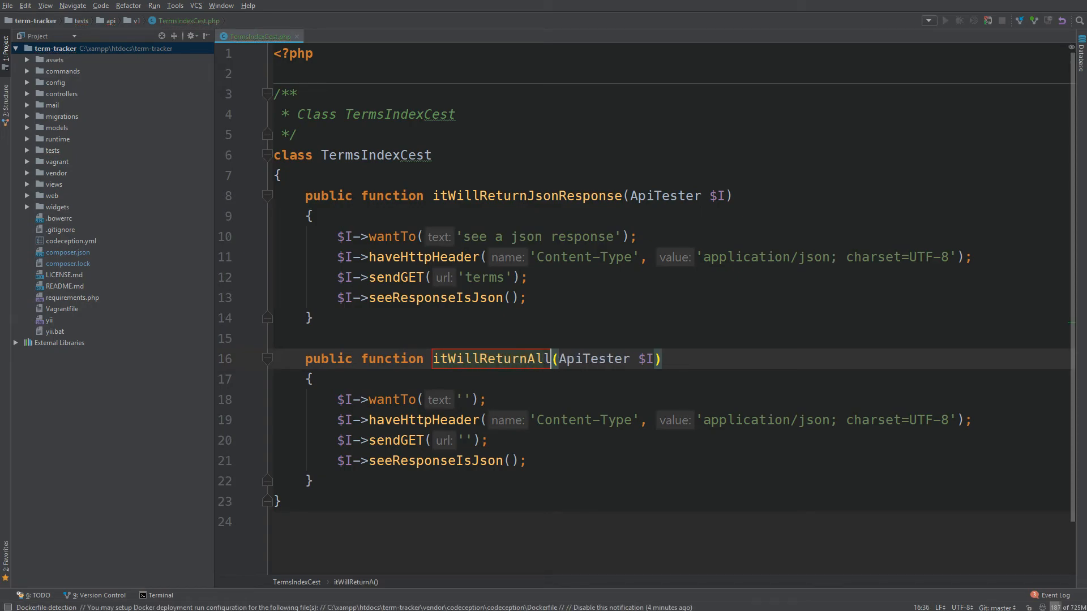
{"action": "type", "text": "Terms"}
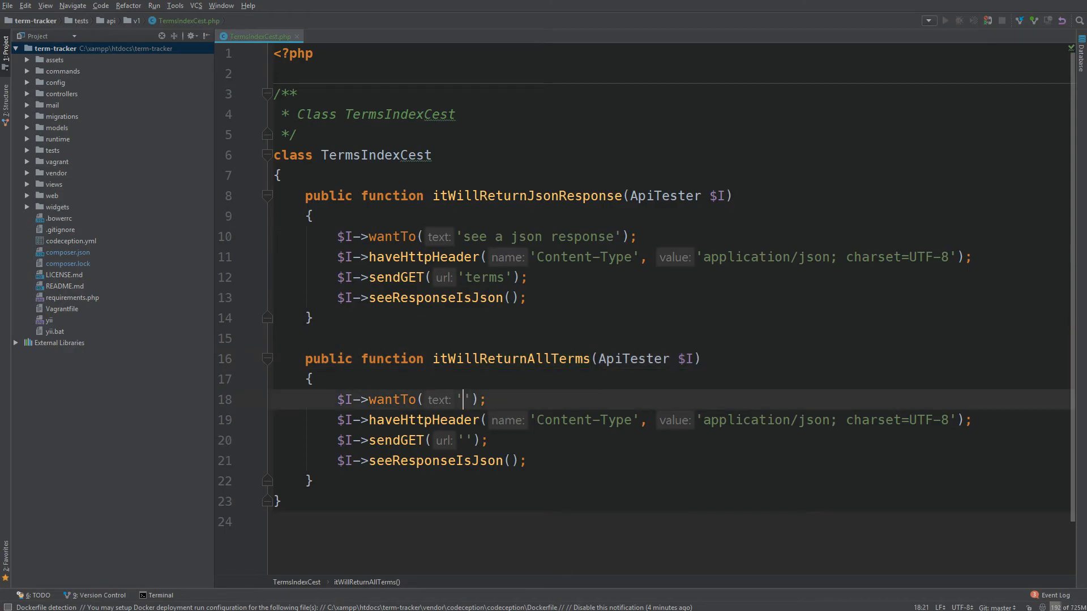
- Fill the description with 'see all terms' and the endpoint with 'terms'
{"action": "type", "text": "see all"}
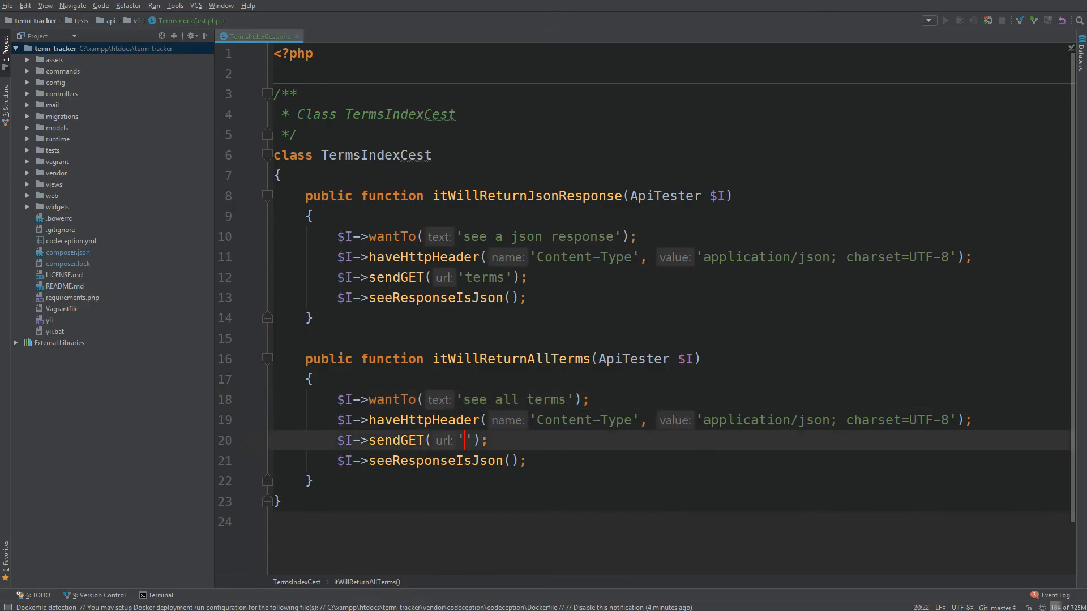
{"action": "type", "text": "terms"}
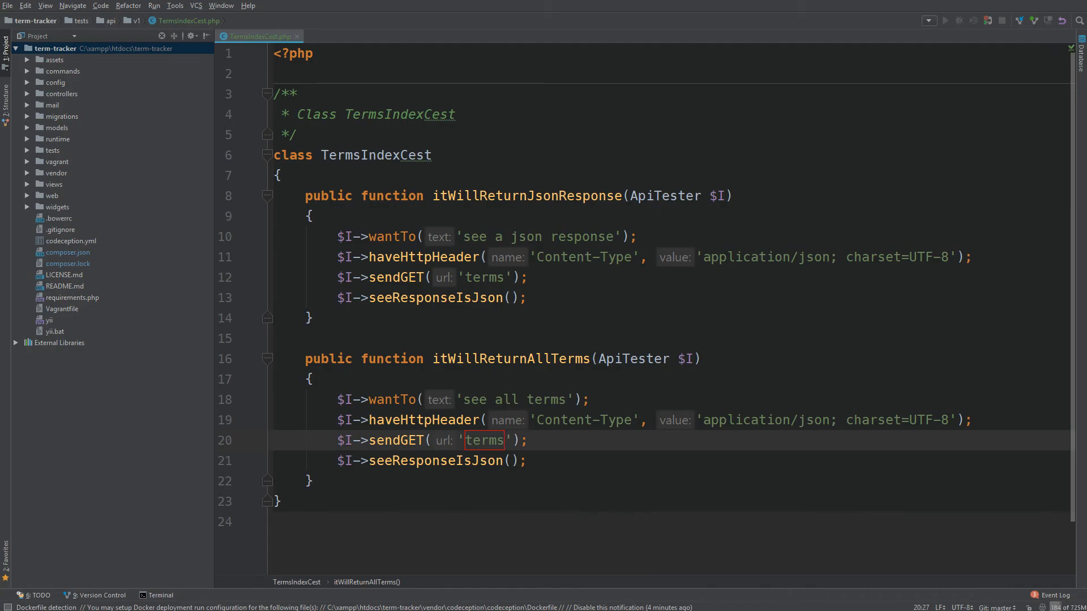